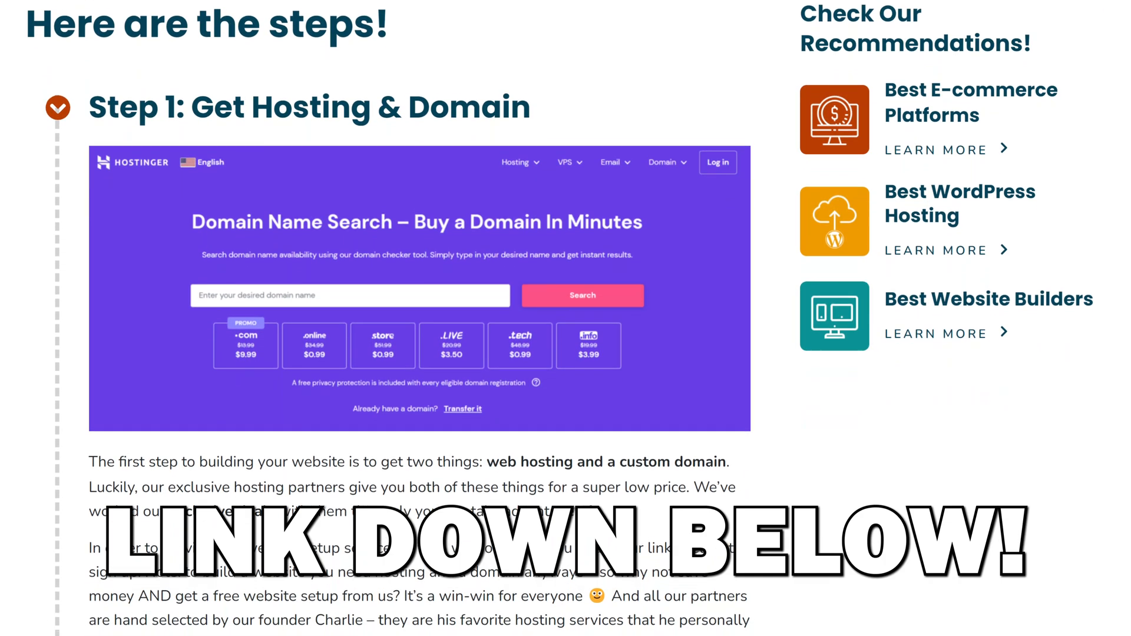
{"action": "scroll", "scroll_direction": "down", "scroll_amount": 3}
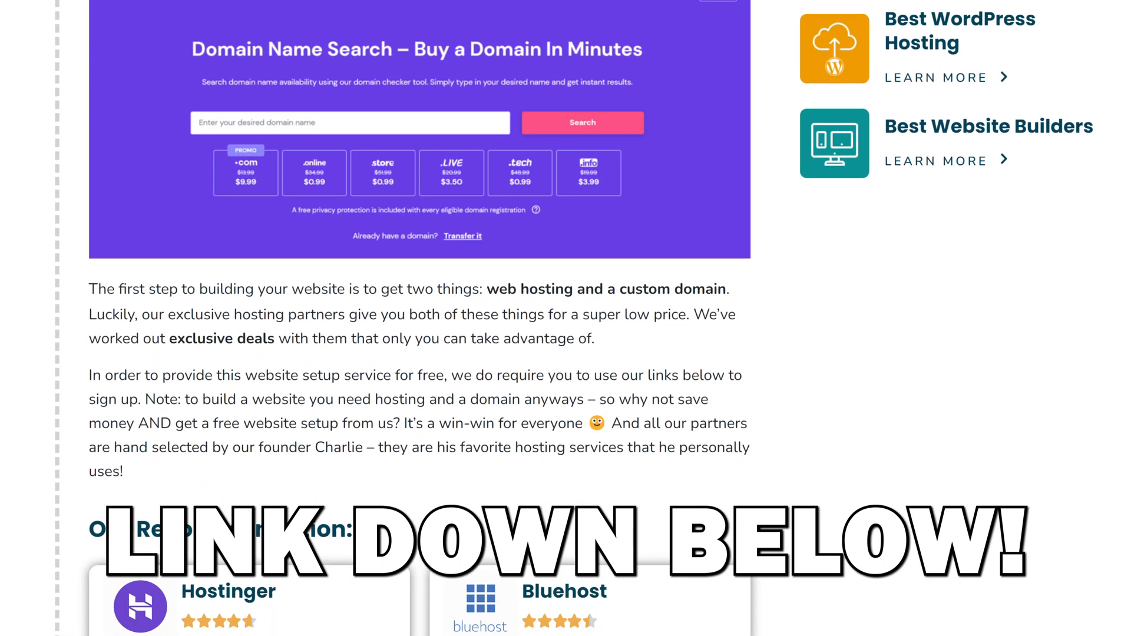